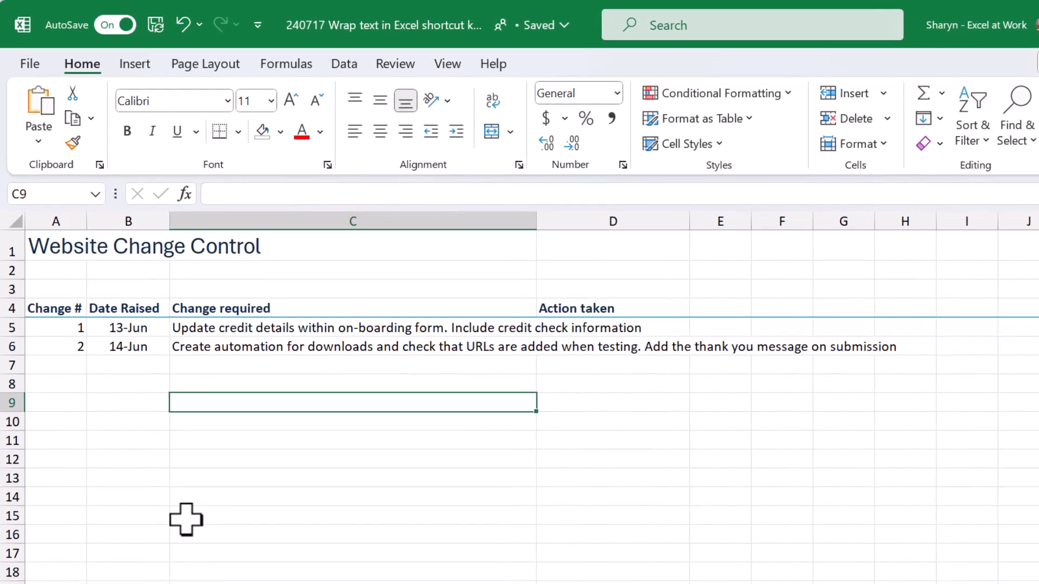
{"action": "mouse_move", "coordinate": [381, 337]}
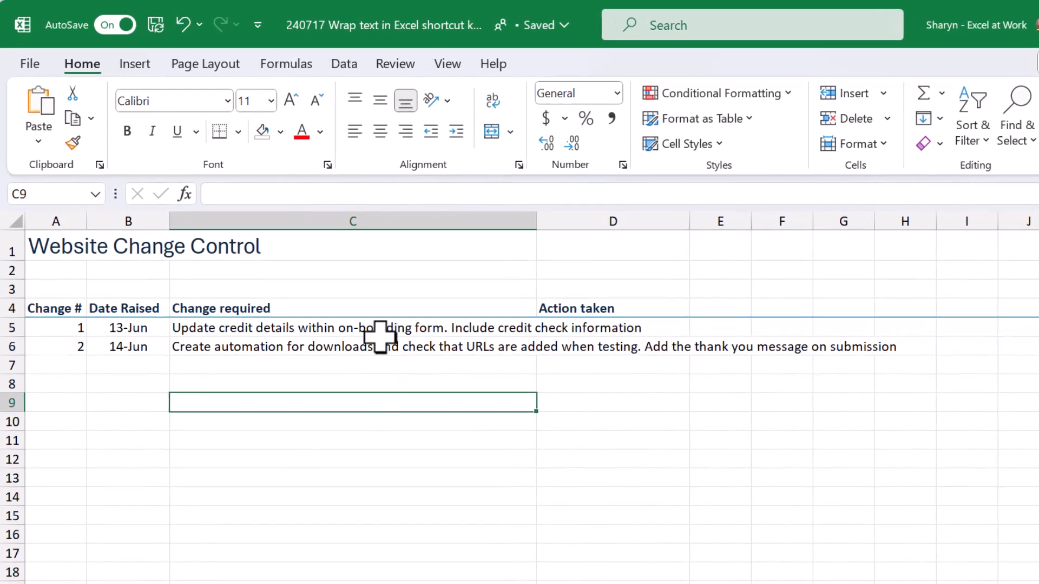
- Enter 'Completed' in D5 as the first change's action and inspect how it cuts off C5
{"action": "left_click", "coordinate": [351, 327]}
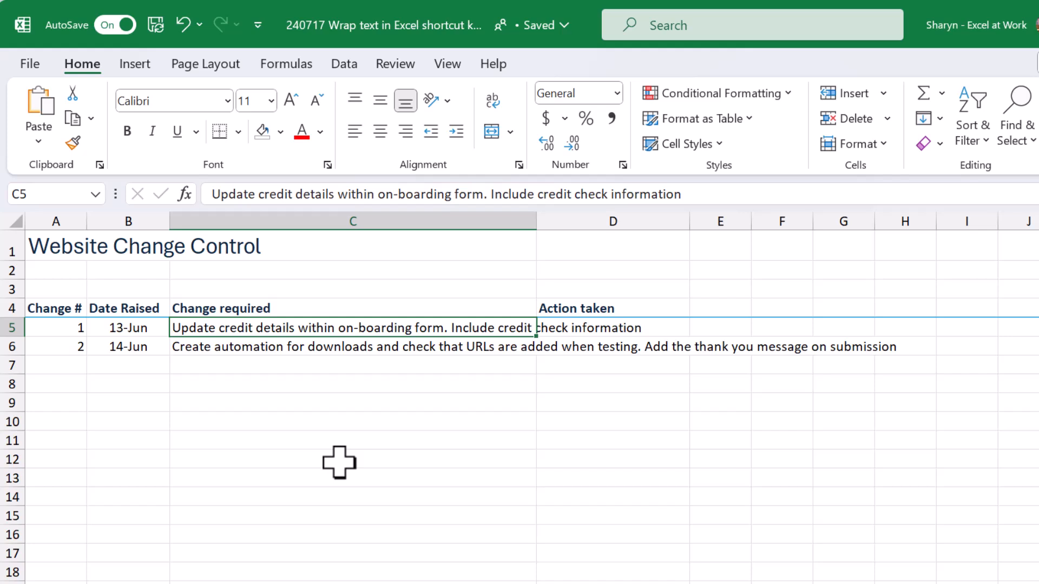
{"action": "mouse_move", "coordinate": [346, 507]}
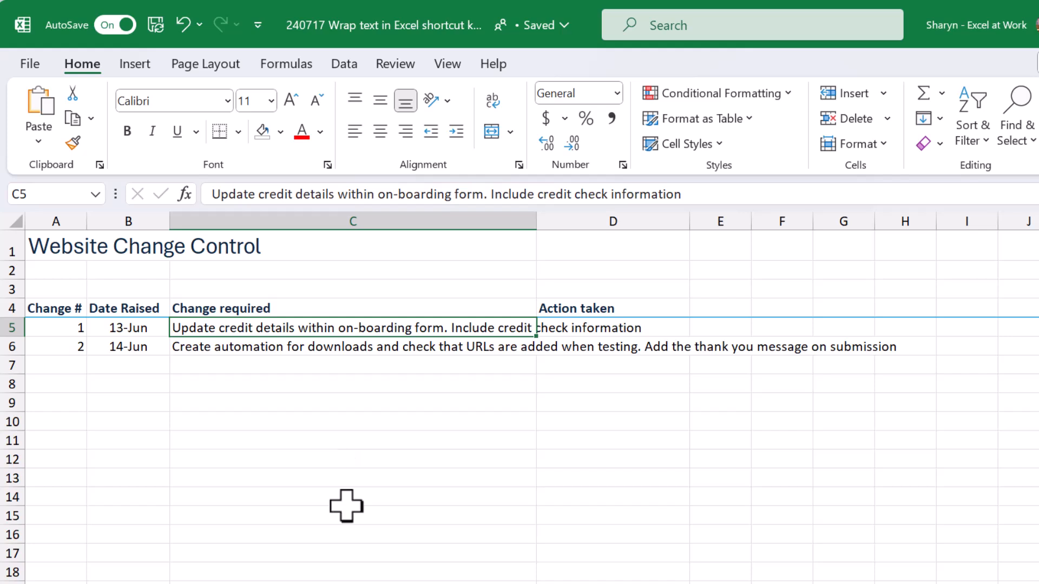
{"action": "mouse_move", "coordinate": [401, 400]}
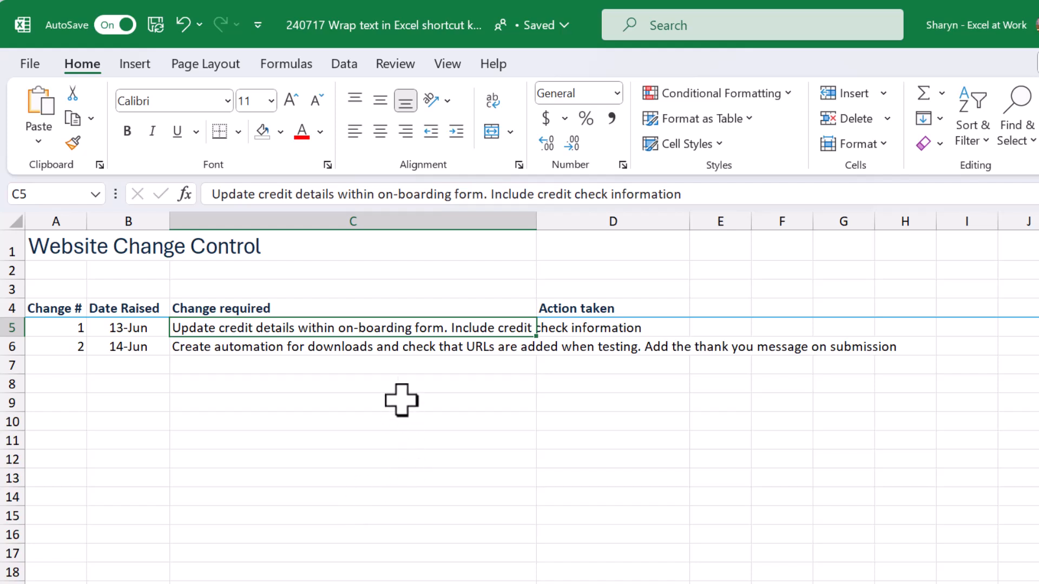
{"action": "left_click", "coordinate": [612, 327]}
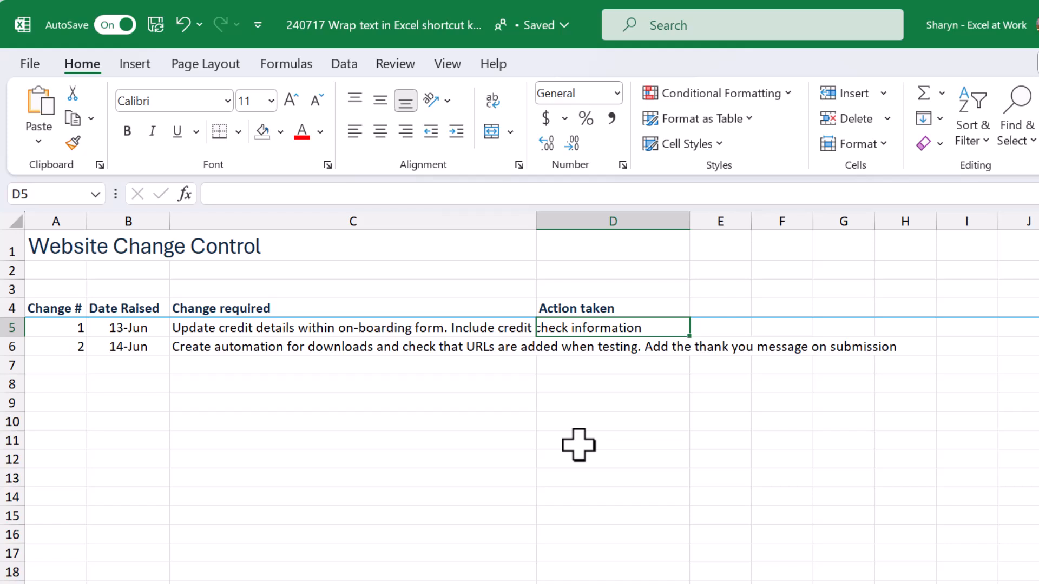
{"action": "type", "text": "Completed"}
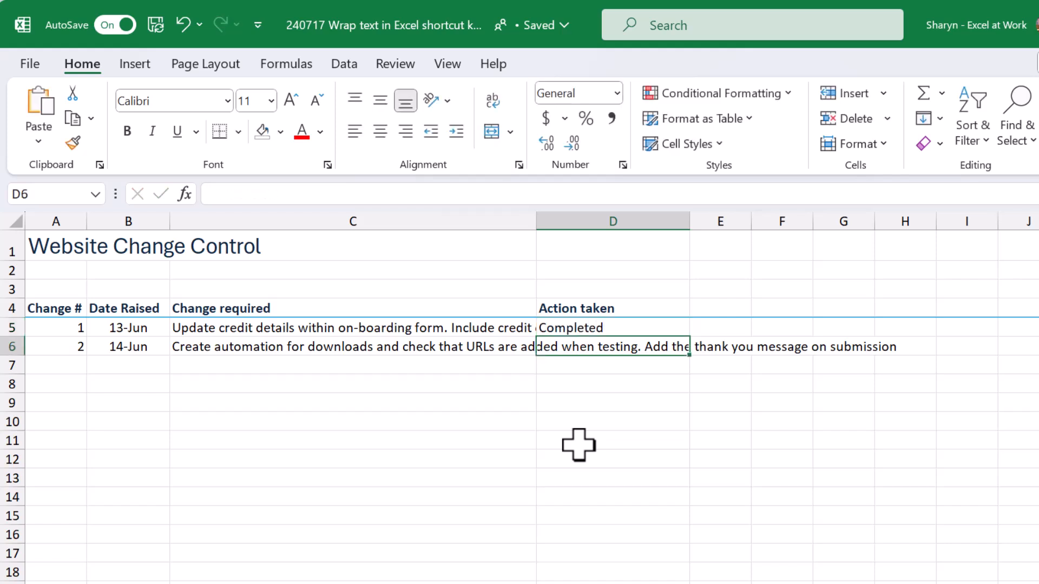
{"action": "left_click", "coordinate": [351, 328]}
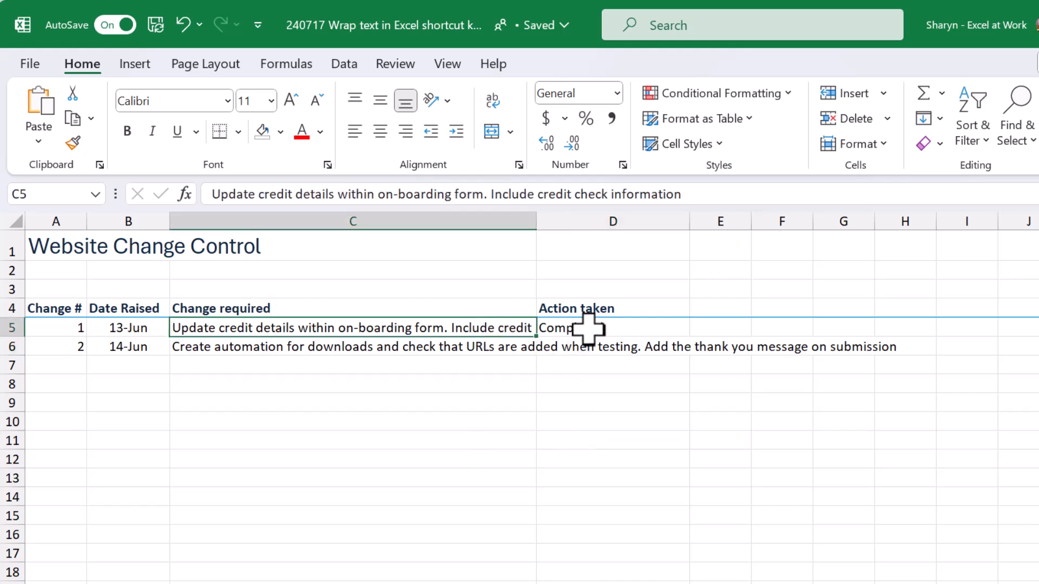
{"action": "left_click", "coordinate": [611, 327]}
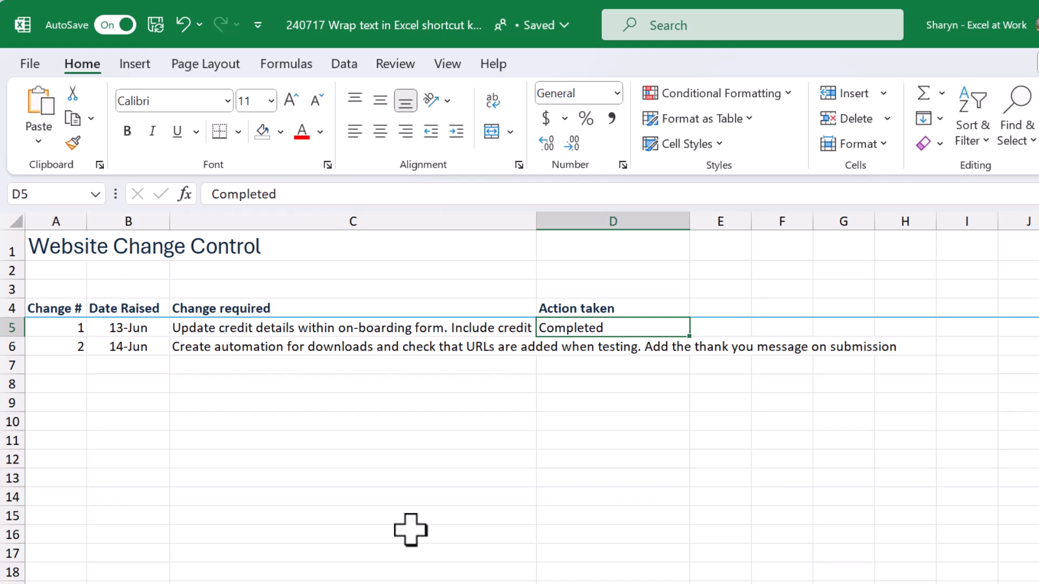
- Apply Wrap Text to C5 so the first description shows on two lines
{"action": "left_click", "coordinate": [351, 327]}
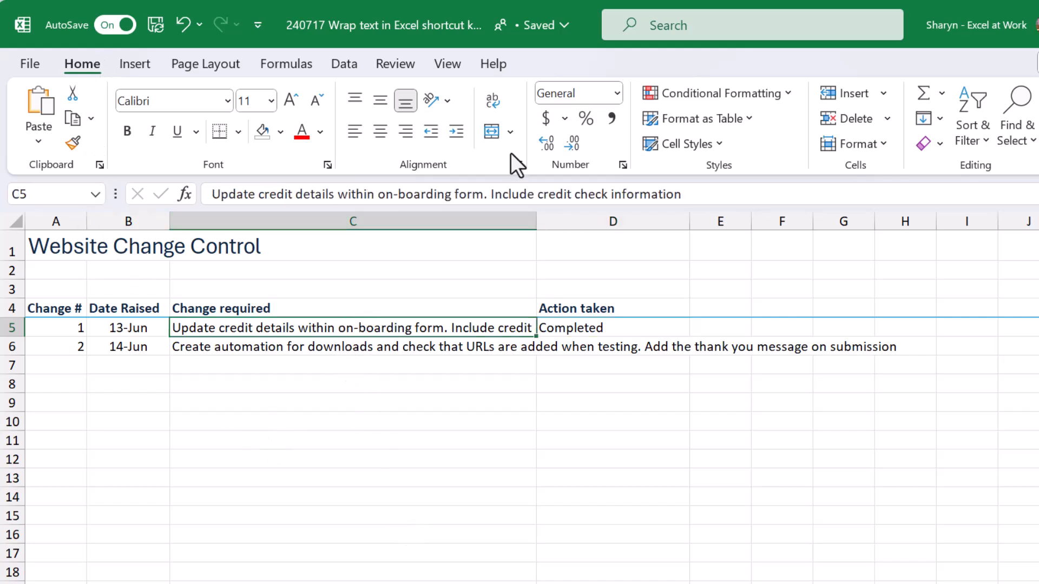
{"action": "mouse_move", "coordinate": [491, 100]}
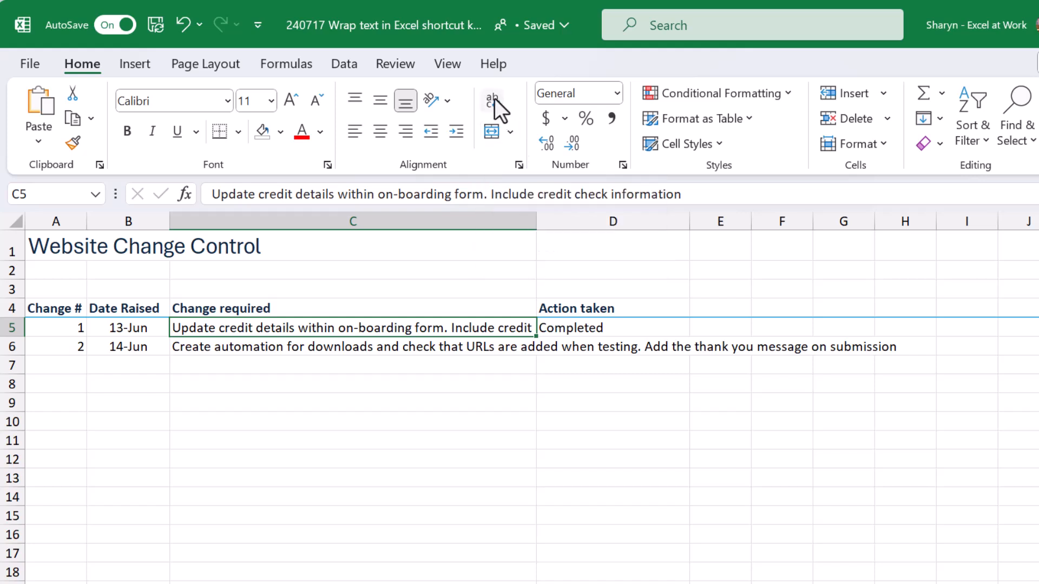
{"action": "left_click", "coordinate": [491, 100]}
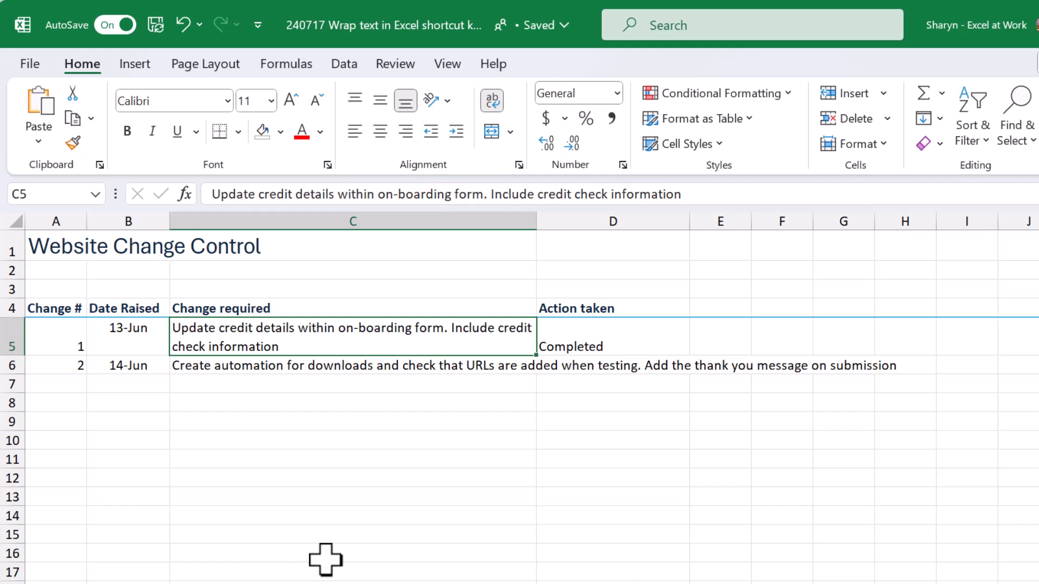
{"action": "mouse_move", "coordinate": [345, 565]}
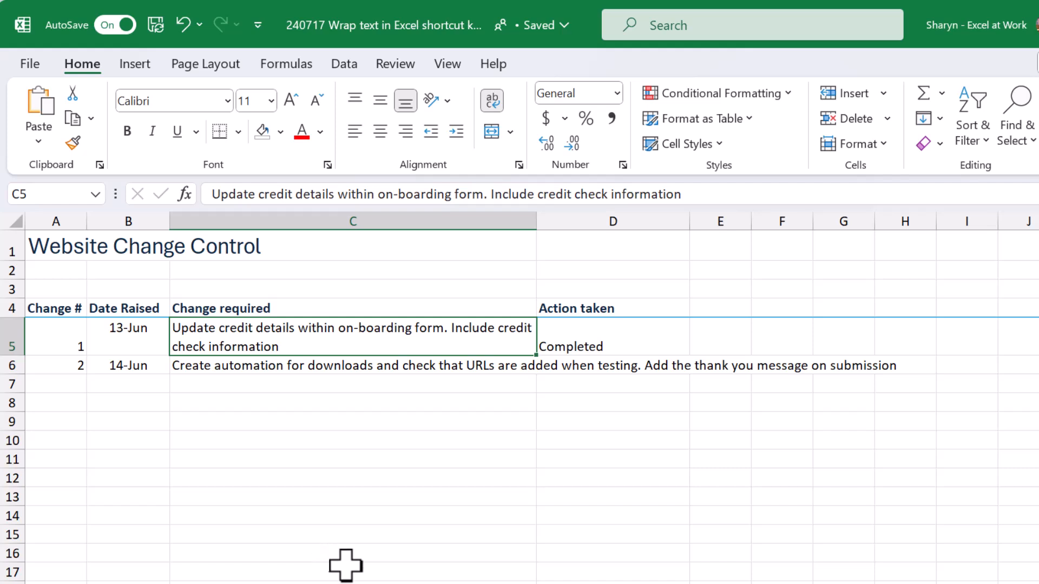
{"action": "mouse_move", "coordinate": [354, 540]}
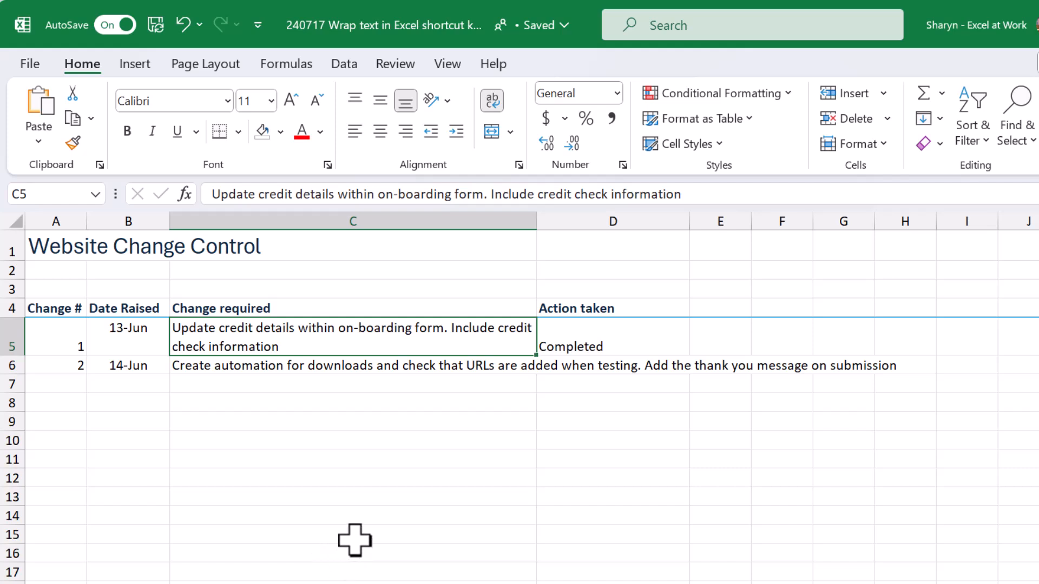
{"action": "mouse_move", "coordinate": [434, 371]}
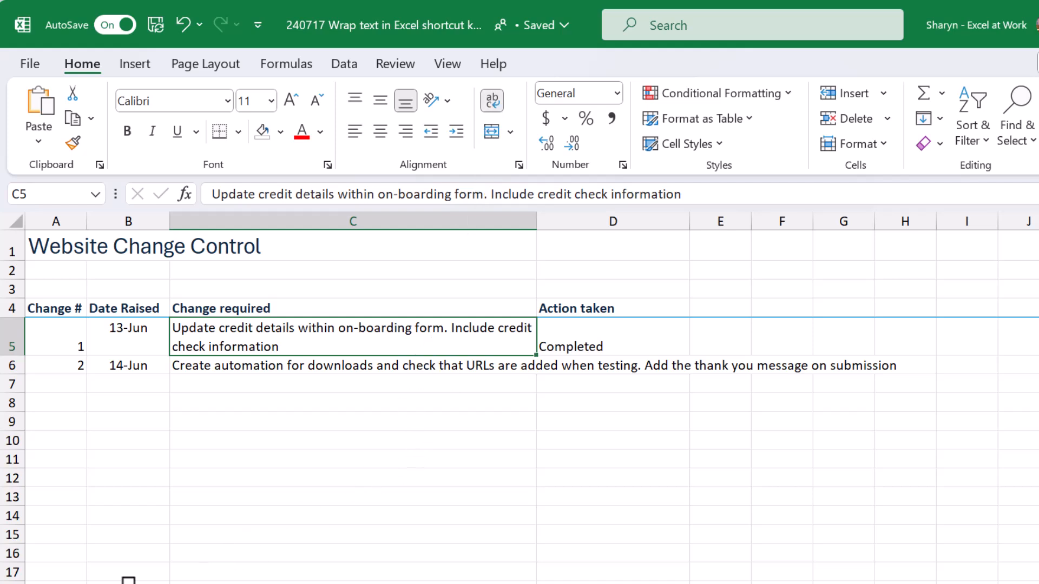
{"action": "mouse_move", "coordinate": [394, 443]}
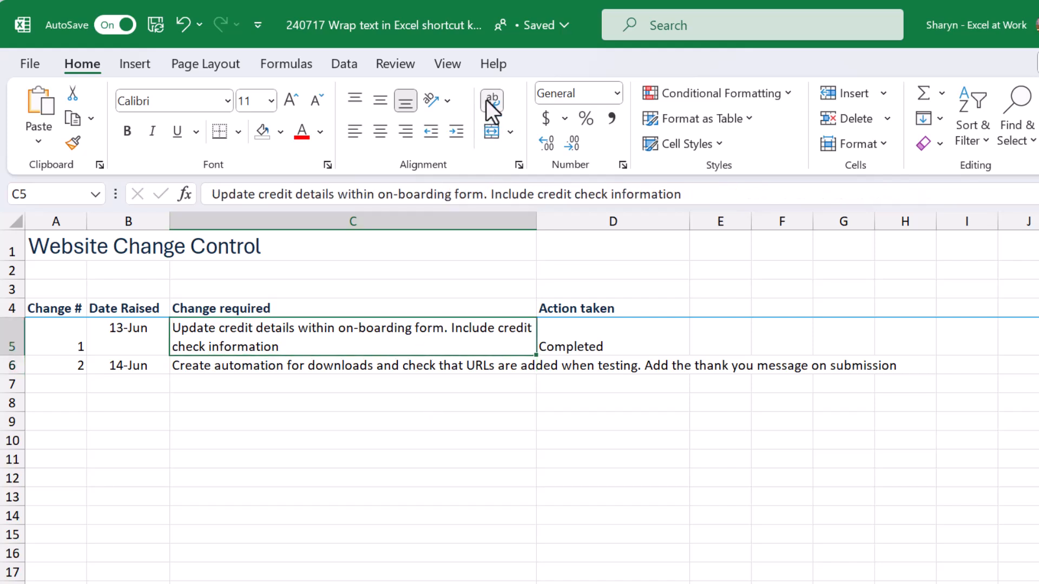
- Remove C5's wrapping, then apply Wrap Text to C5:C6 via the Alt, H, W key tips
{"action": "left_click", "coordinate": [491, 99]}
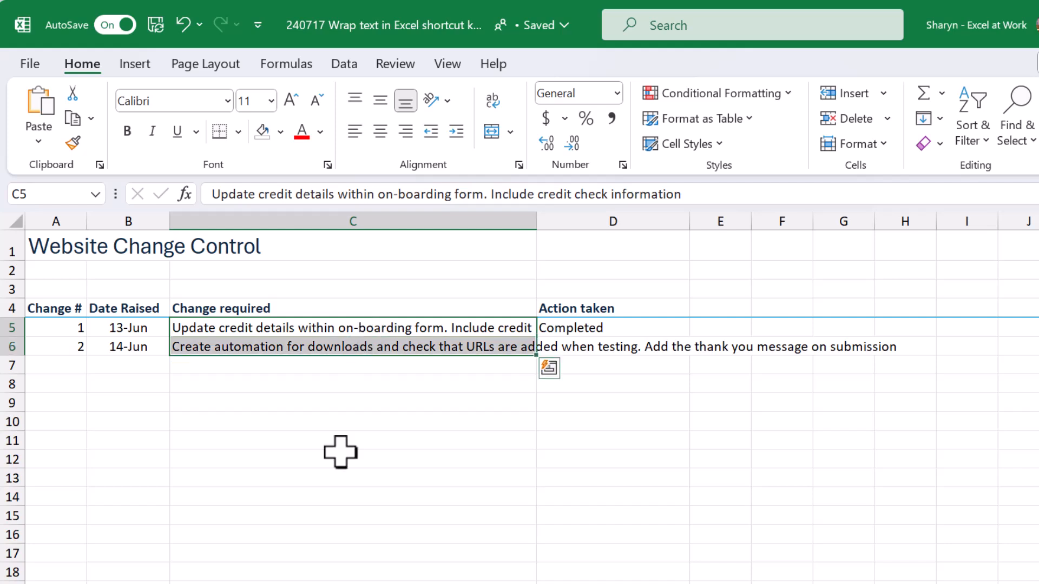
{"action": "key", "text": "Alt"}
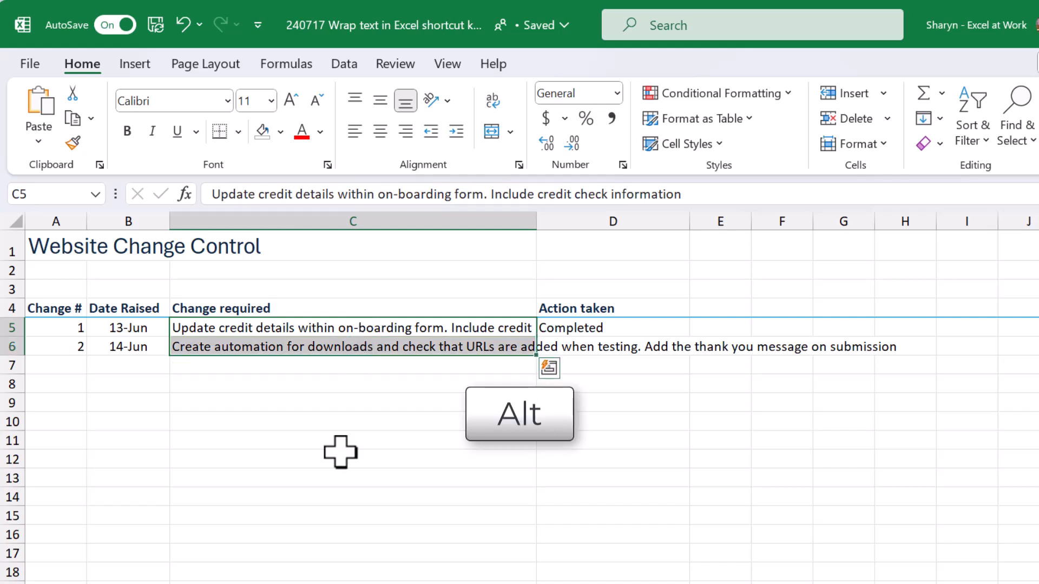
{"action": "key", "text": "alt"}
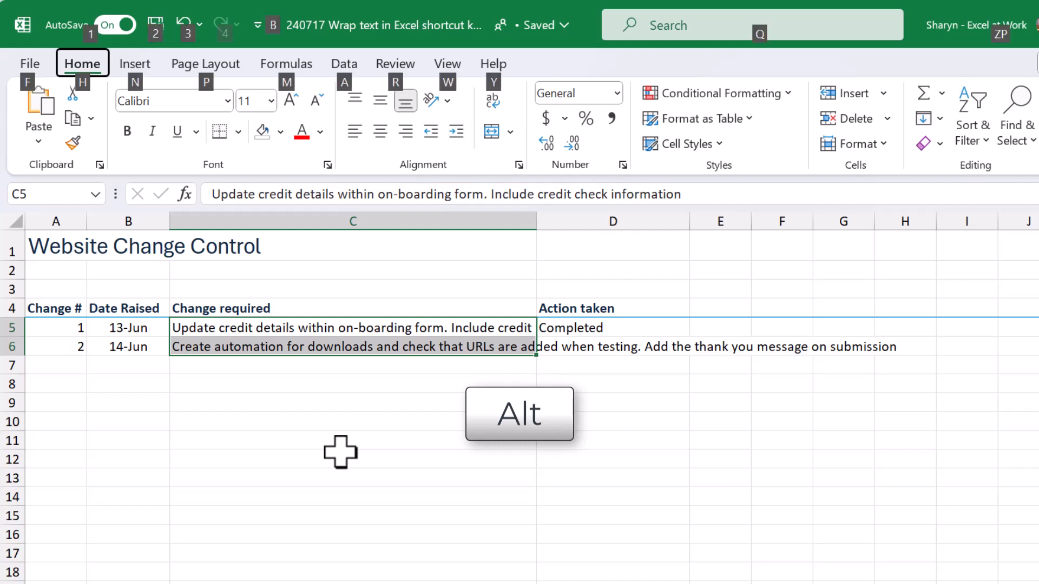
{"action": "key", "text": "alt"}
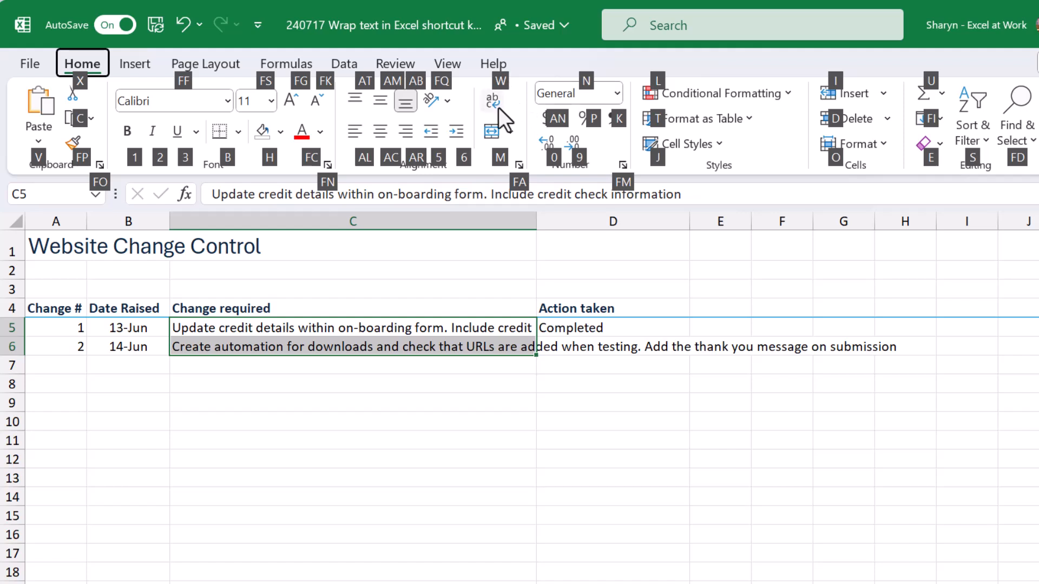
{"action": "mouse_move", "coordinate": [490, 99]}
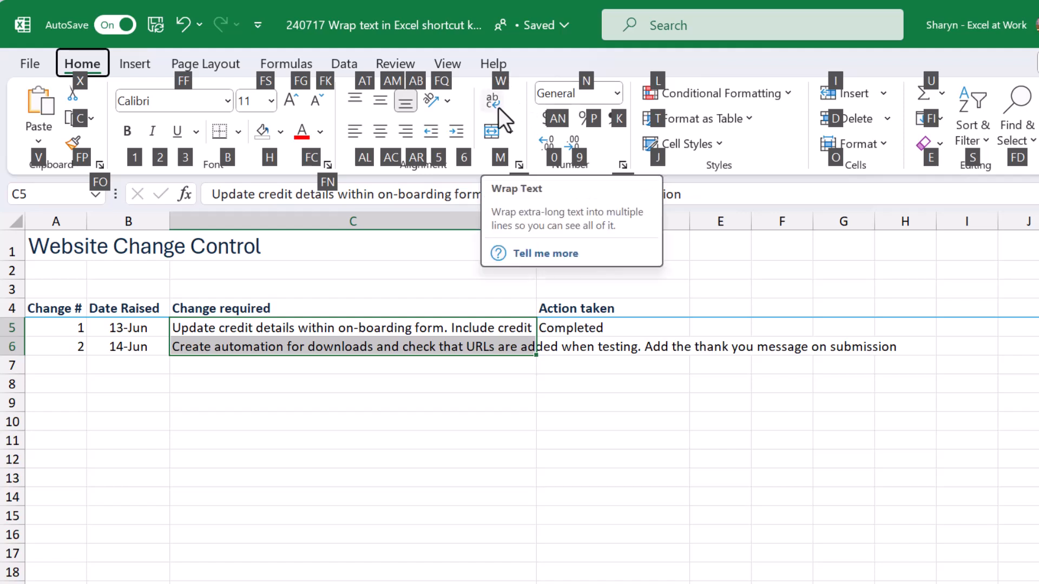
{"action": "key", "text": "W"}
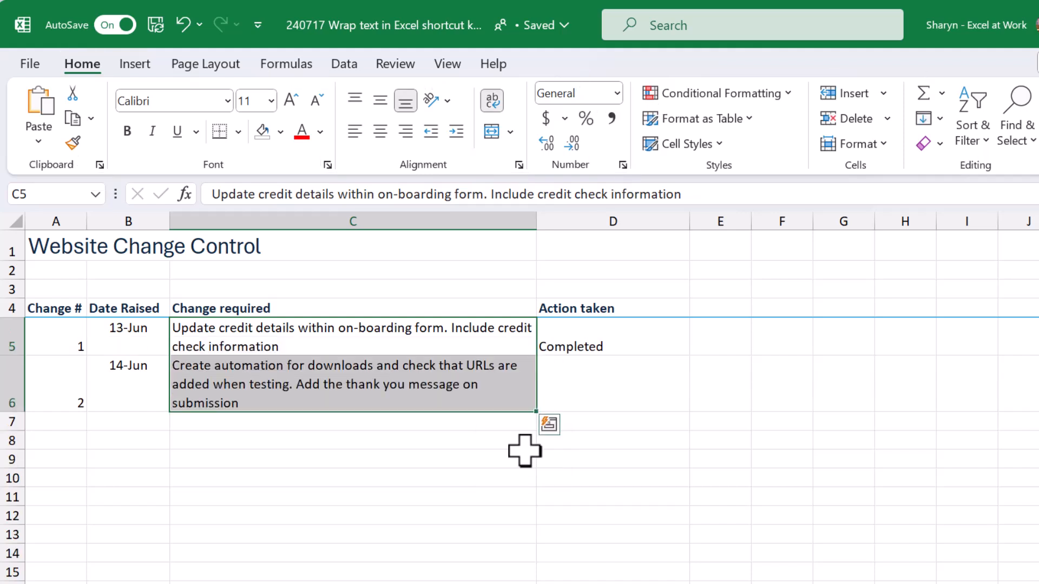
{"action": "key", "text": "alt"}
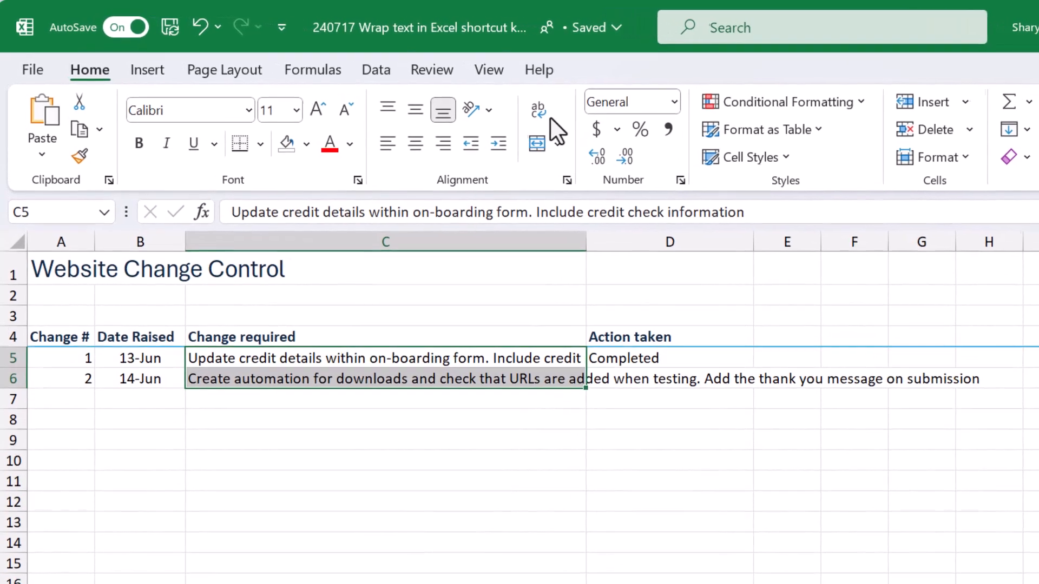
{"action": "mouse_move", "coordinate": [536, 109]}
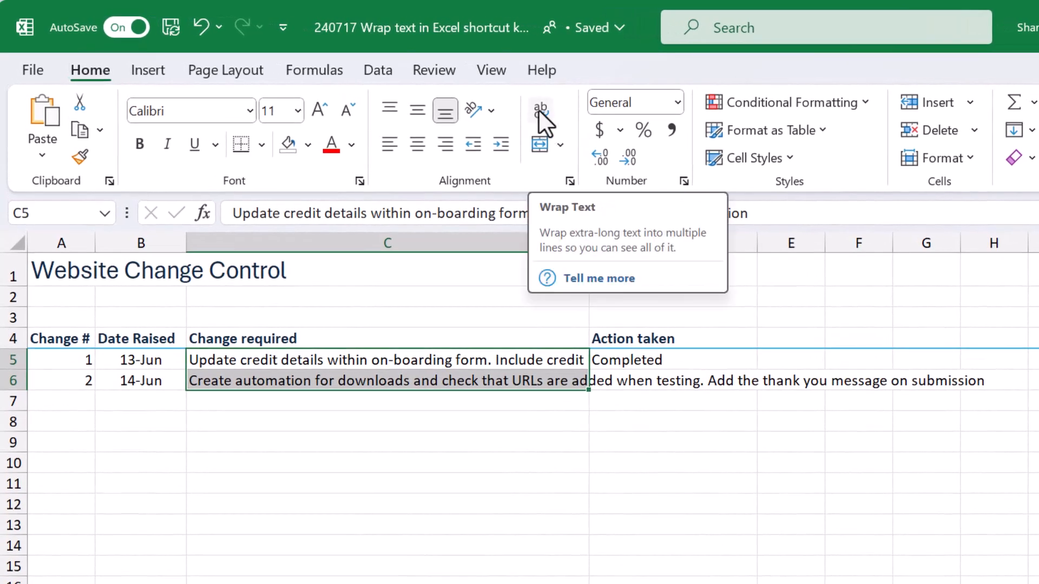
- Pin the Wrap Text command to the Quick Access Toolbar from its right-click menu
{"action": "right_click", "coordinate": [538, 109]}
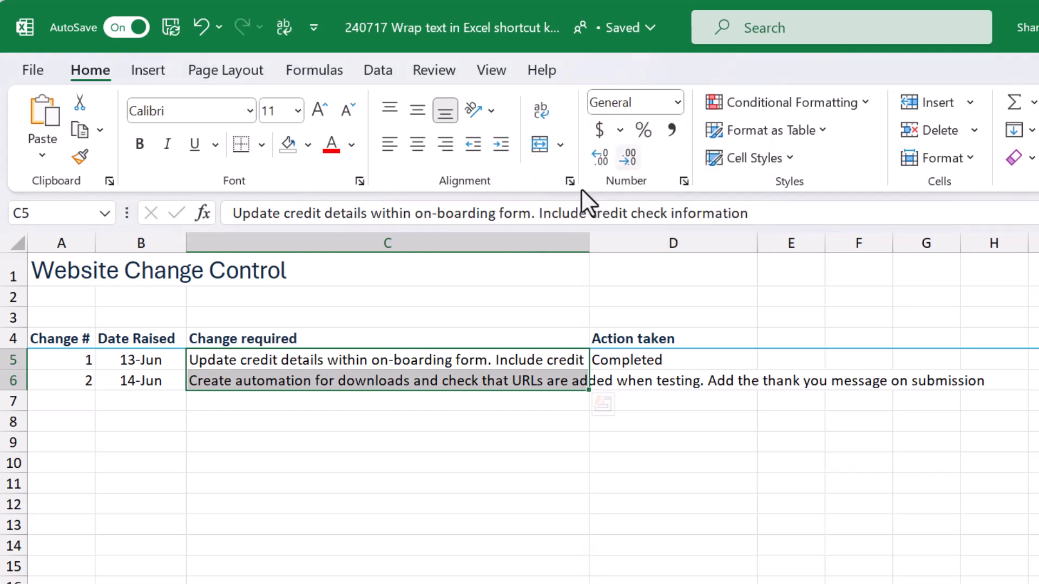
{"action": "mouse_move", "coordinate": [283, 25]}
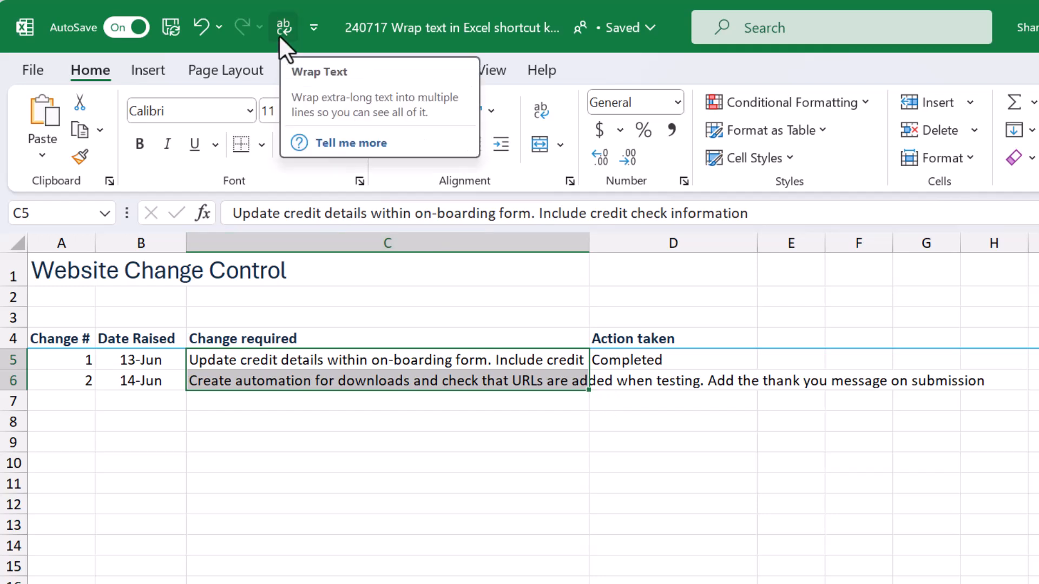
{"action": "key", "text": "alt"}
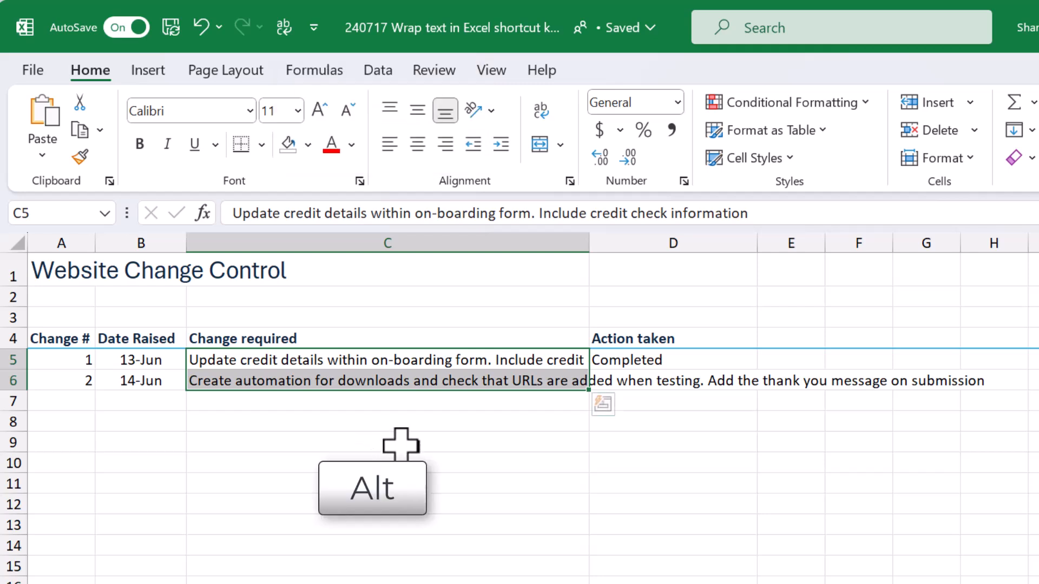
- Wrap C5:C6 using the Quick Access Toolbar's numbered Wrap Text shortcut (Alt+5)
{"action": "key", "text": "alt"}
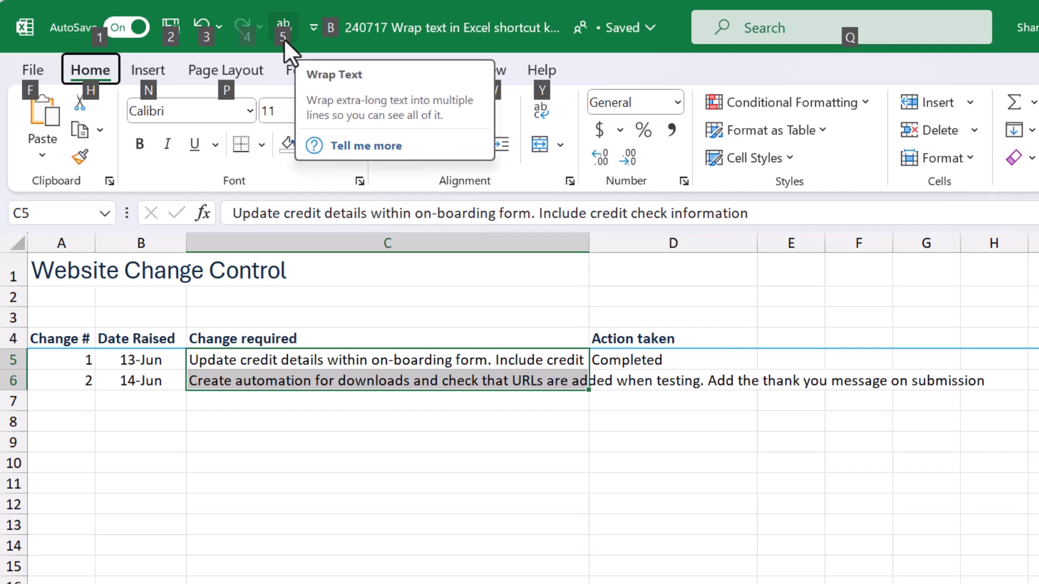
{"action": "mouse_move", "coordinate": [362, 506]}
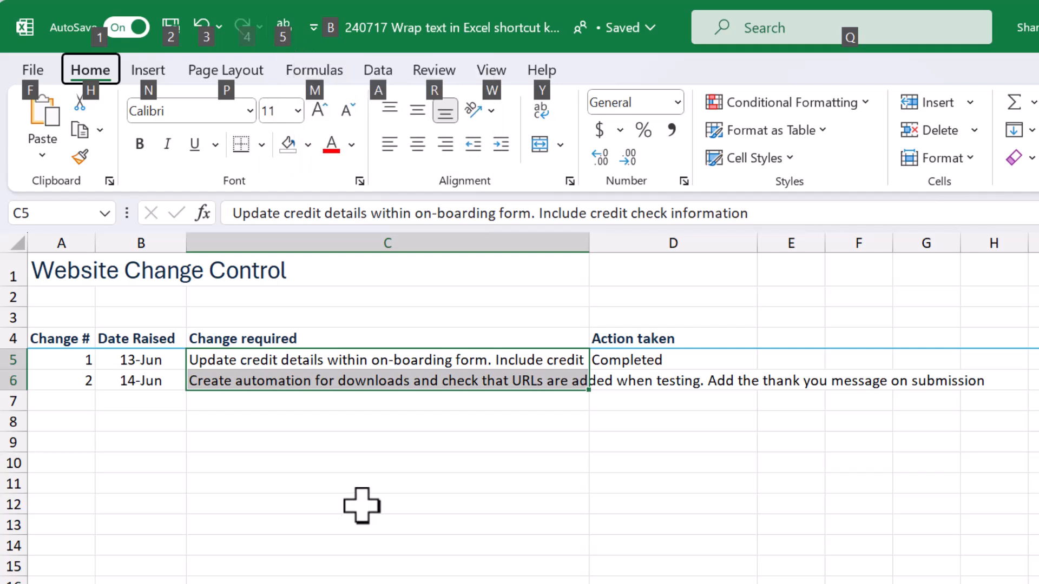
{"action": "left_click", "coordinate": [538, 110]}
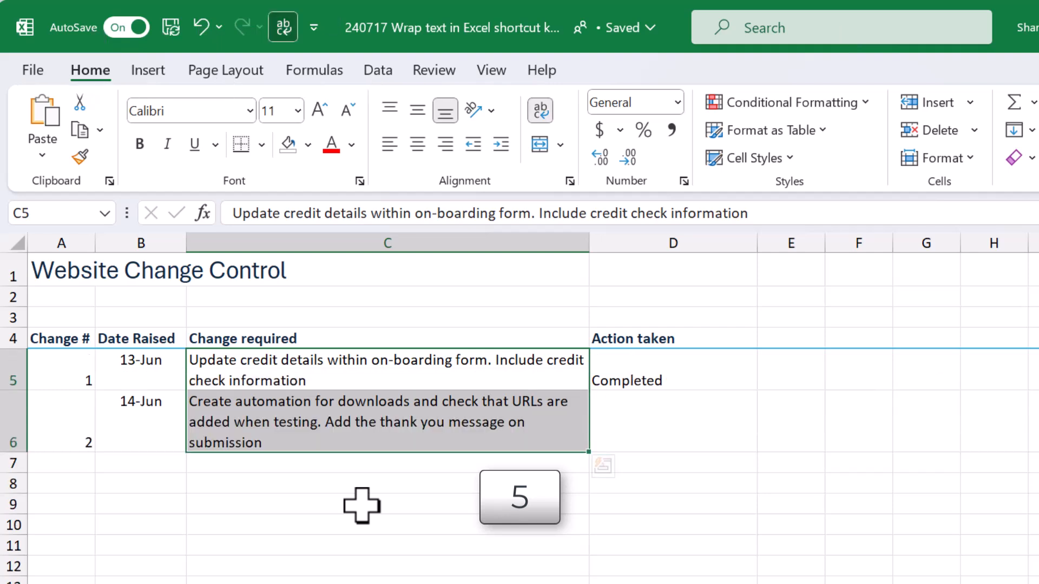